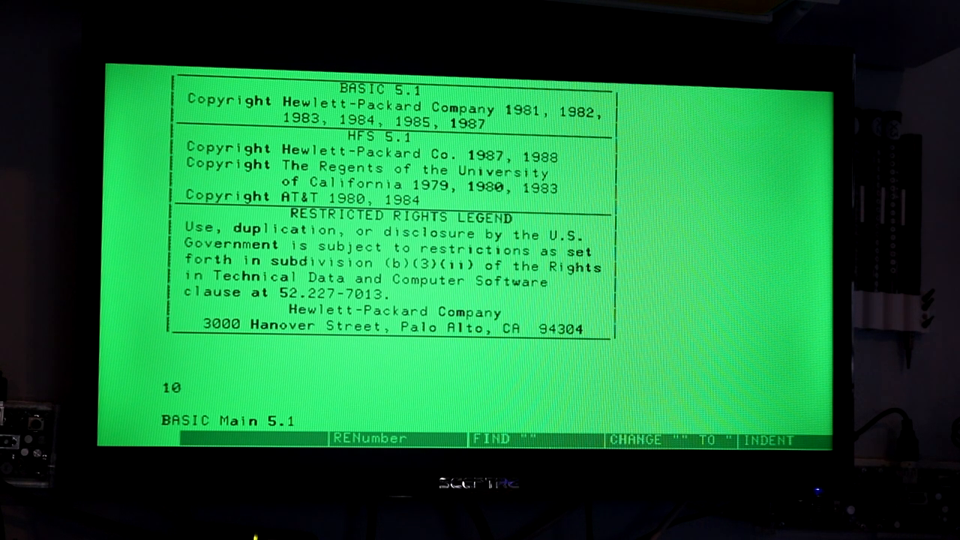
type("PRIN")
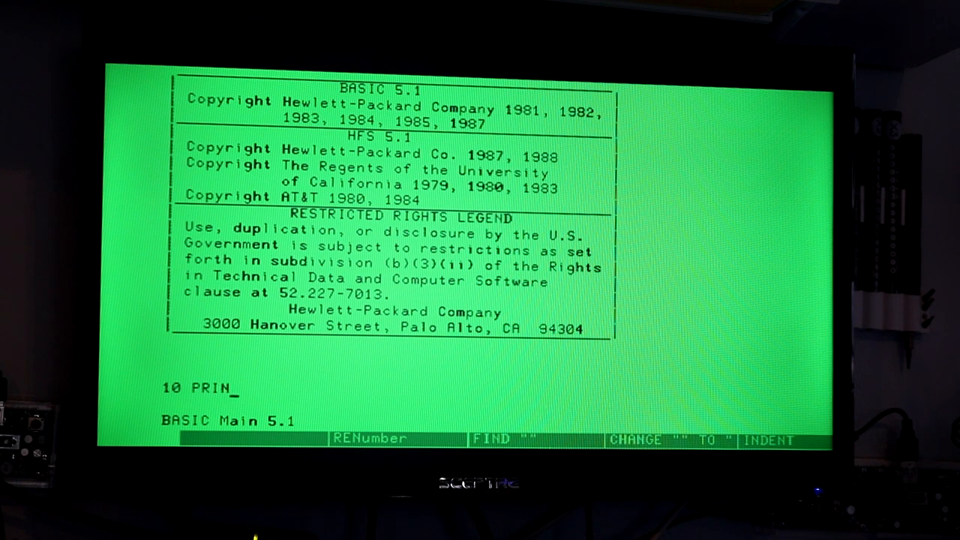
type("T \"H")
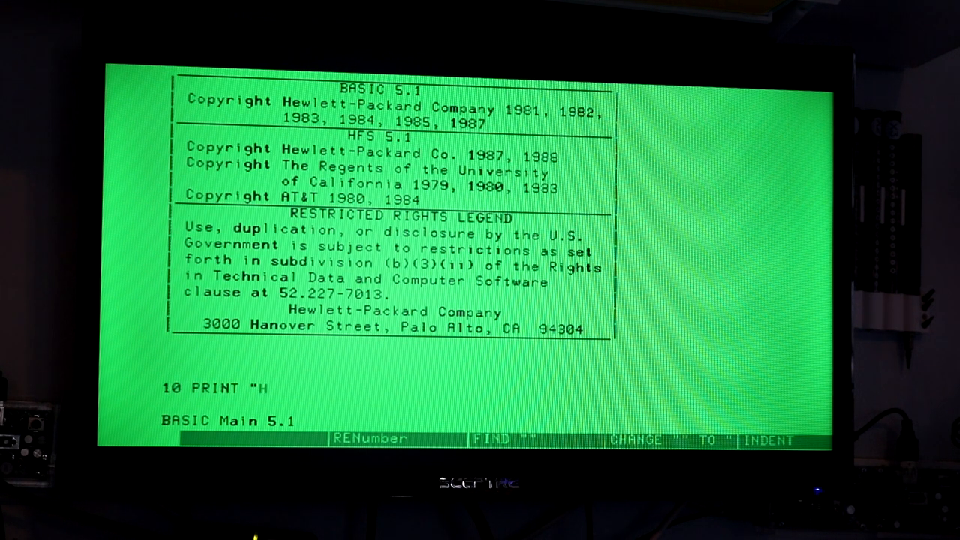
type("E;LLO")
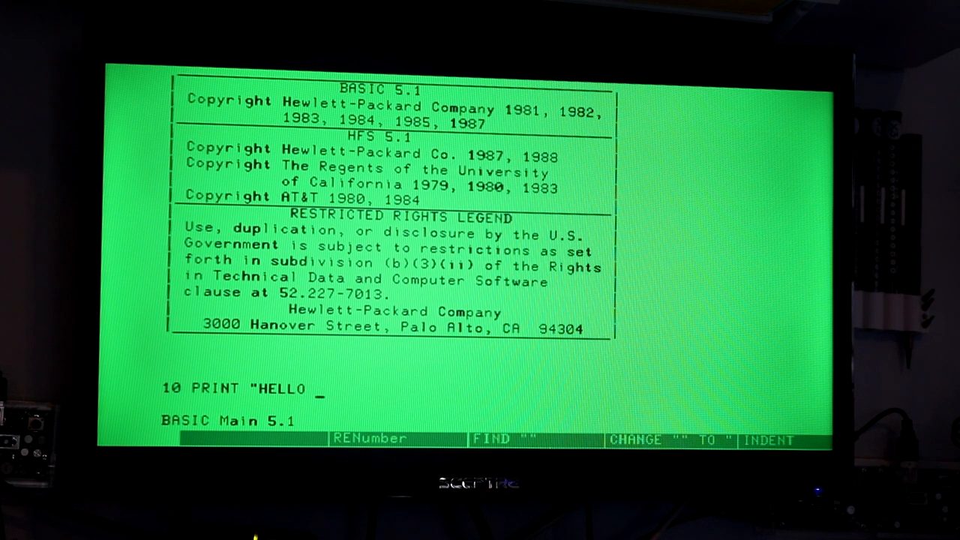
type("WORL")
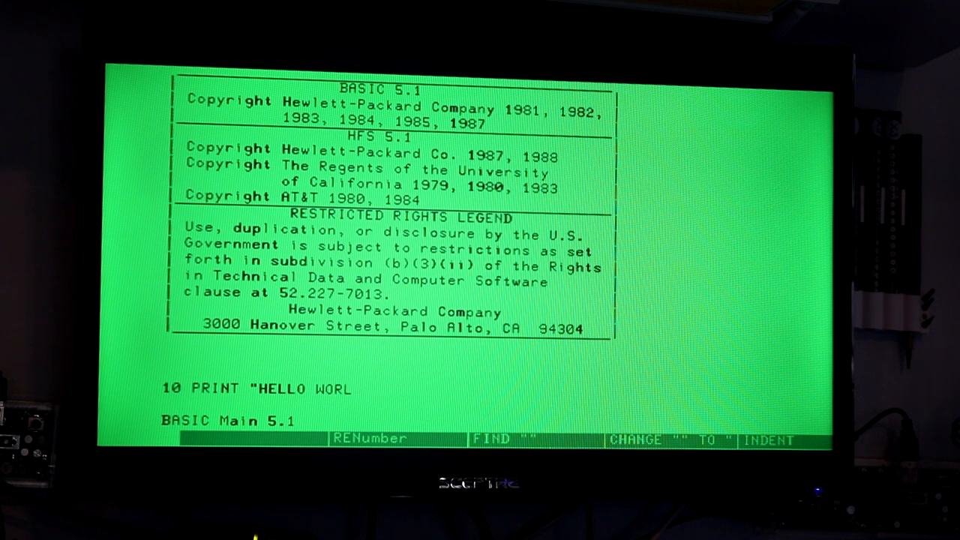
type("D\"")
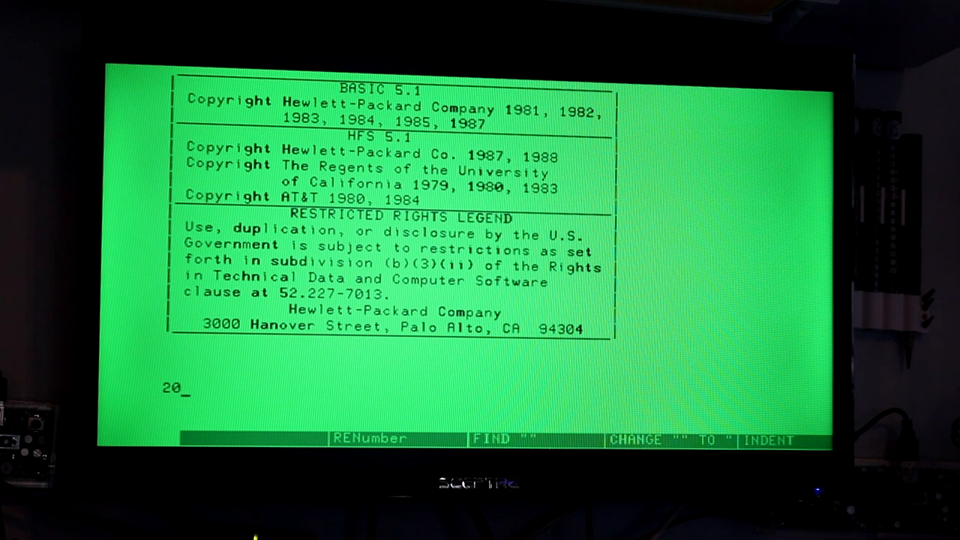
type("GO")
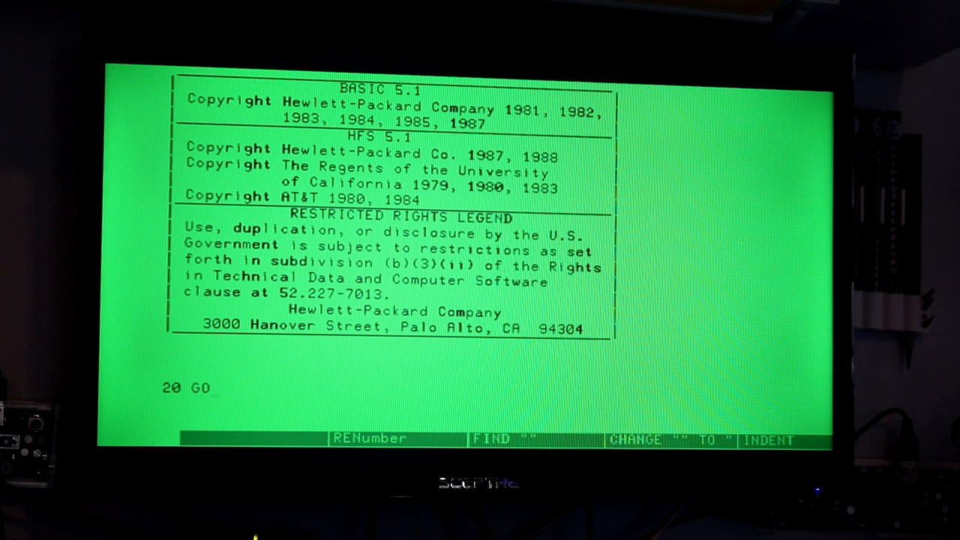
type("TO 1")
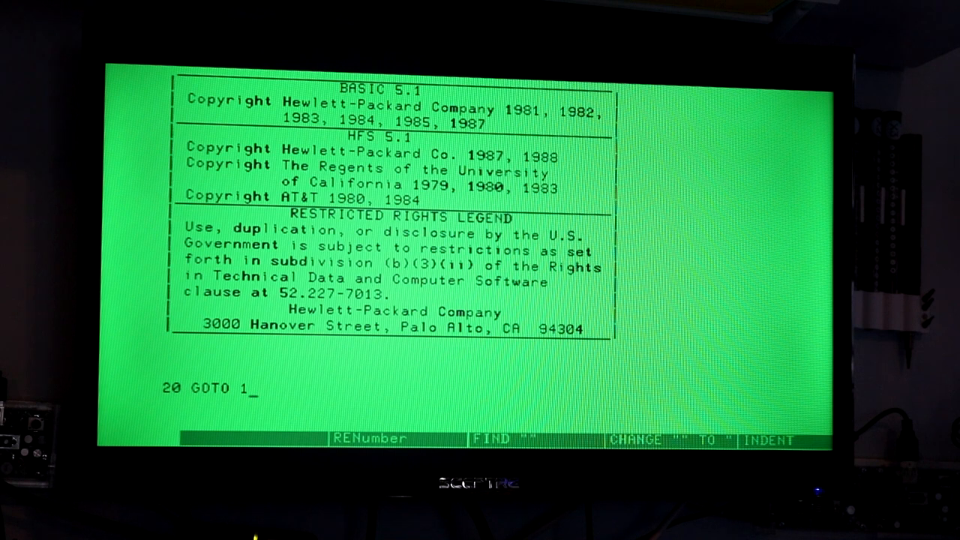
type("0")
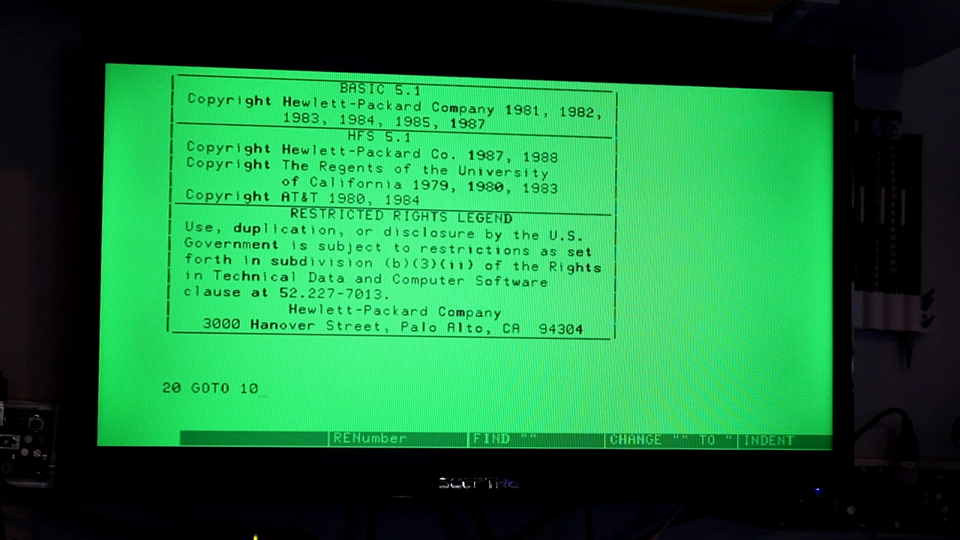